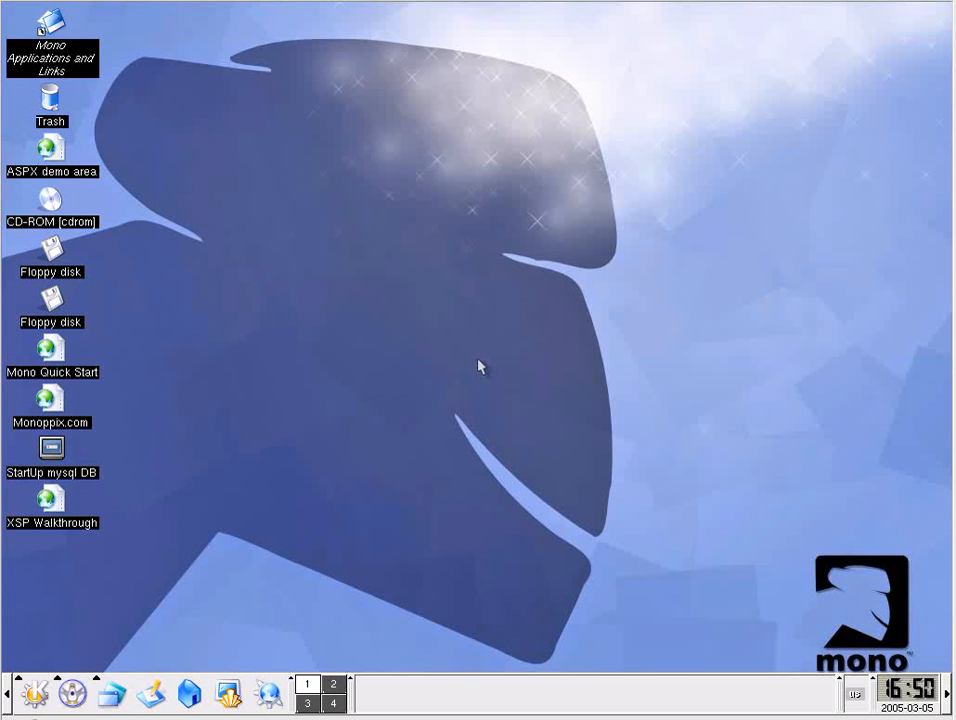
mouse_move(196, 318)
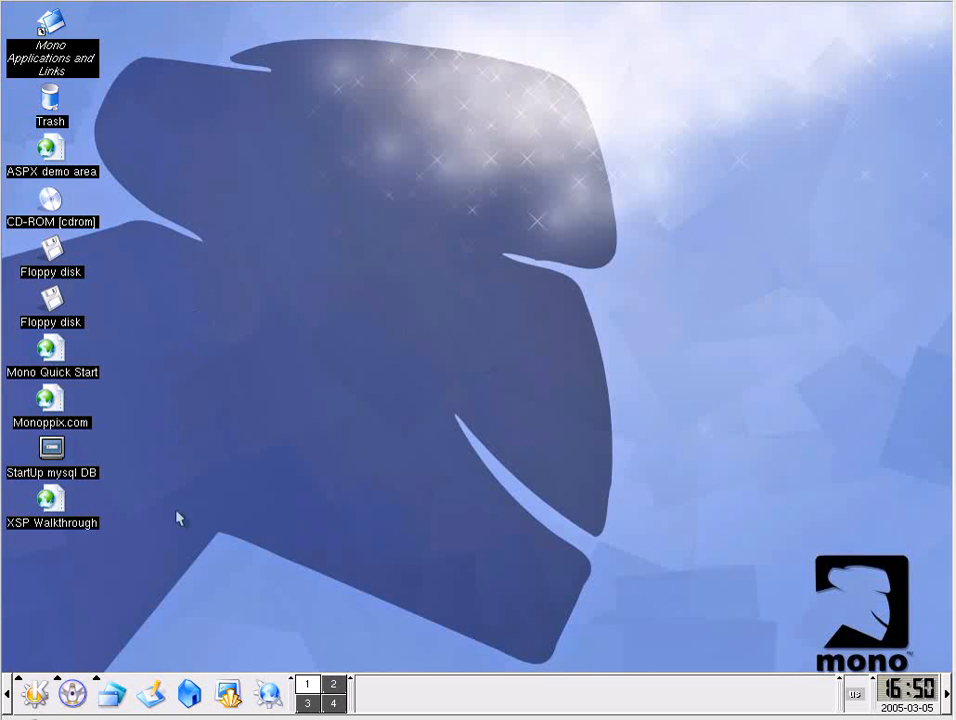
mouse_move(212, 676)
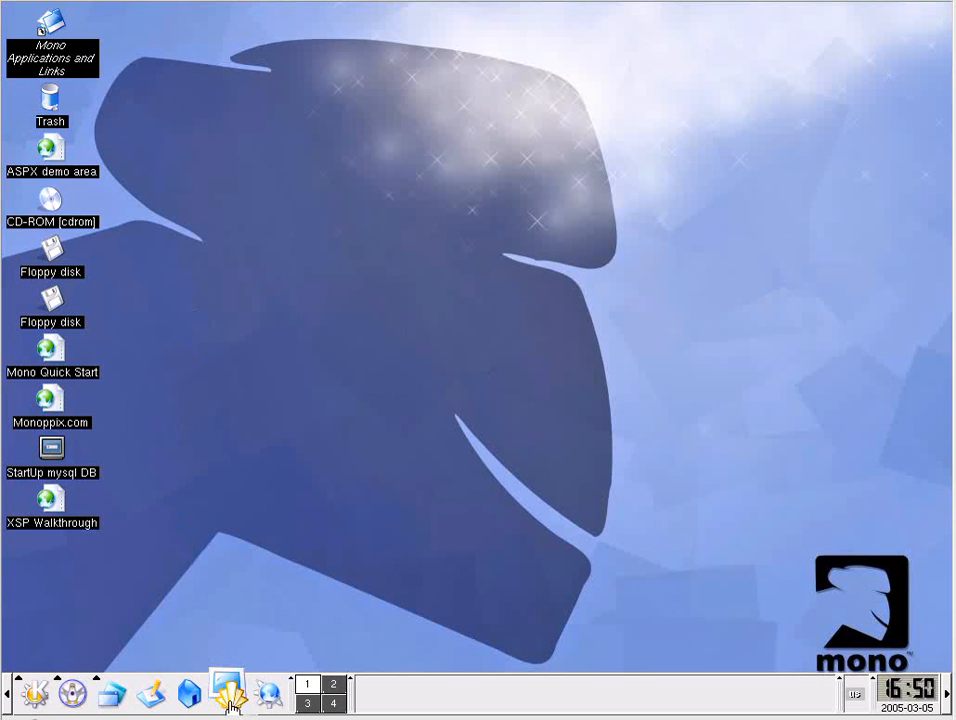
Step: Launch MonoDevelop from a Konsole terminal by running the monodevelop command
click(228, 692)
text(m)
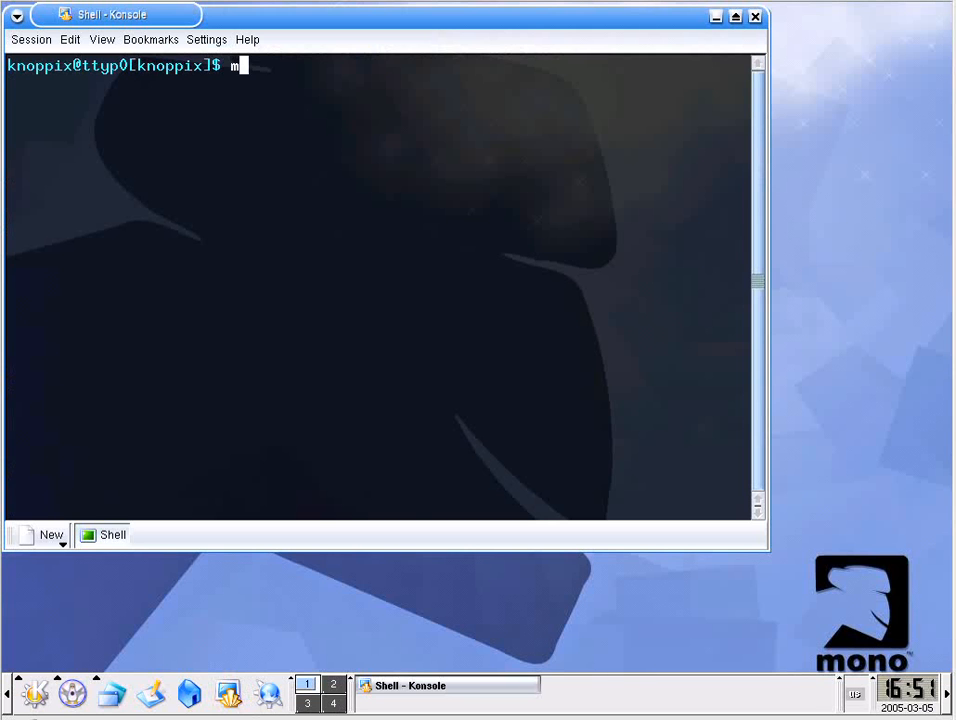
text(onodevelop)
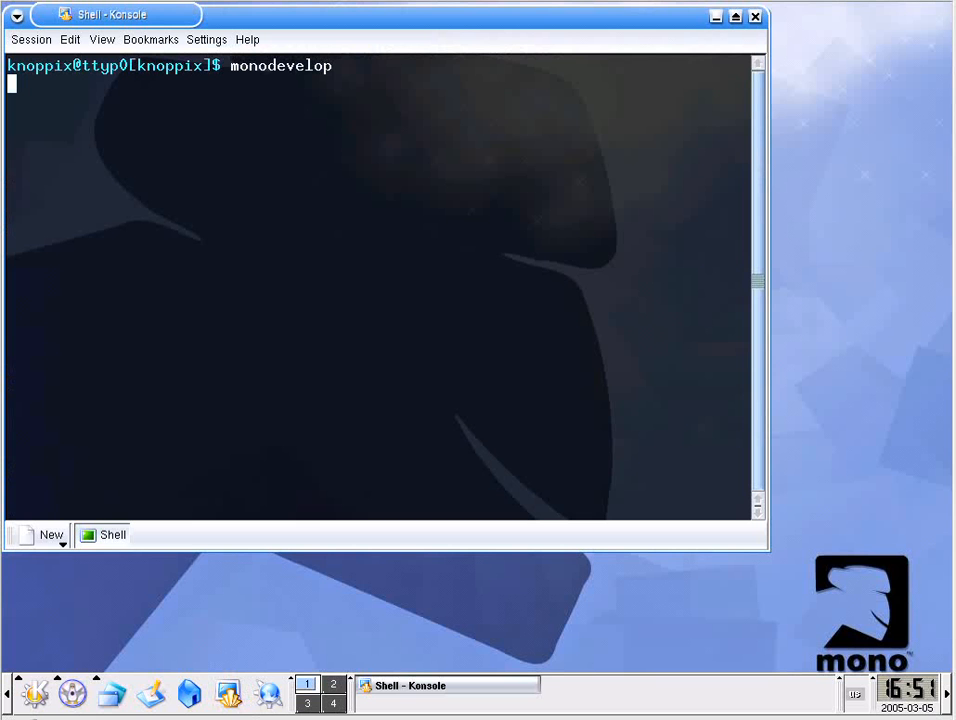
key(Return)
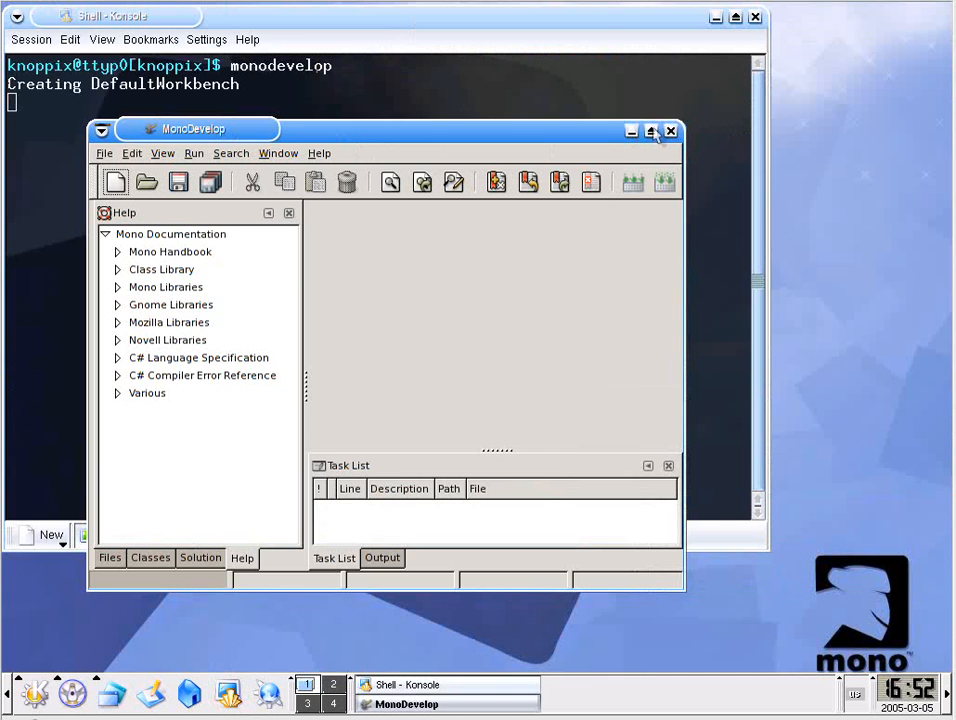
Step: Maximize the MonoDevelop window and bring up the File menu for a new solution
click(652, 132)
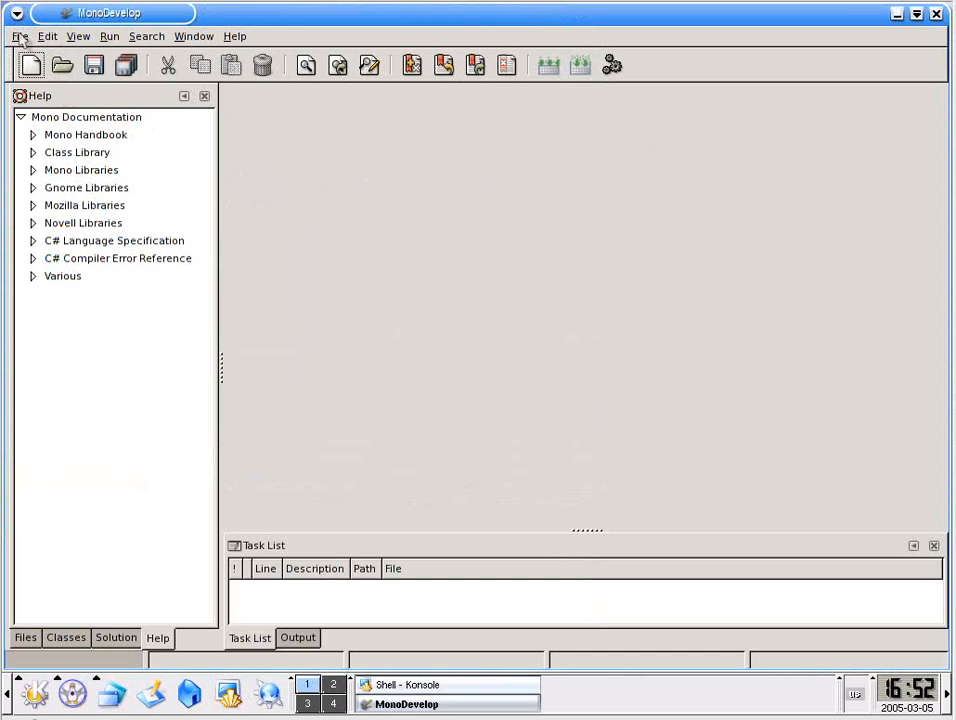
click(22, 36)
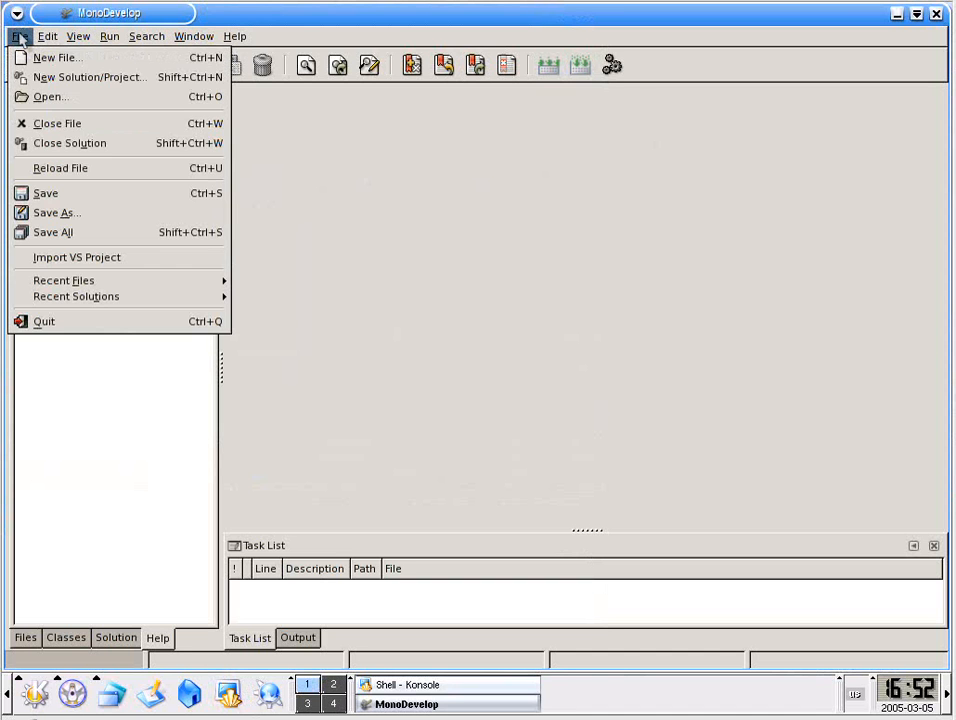
mouse_move(90, 76)
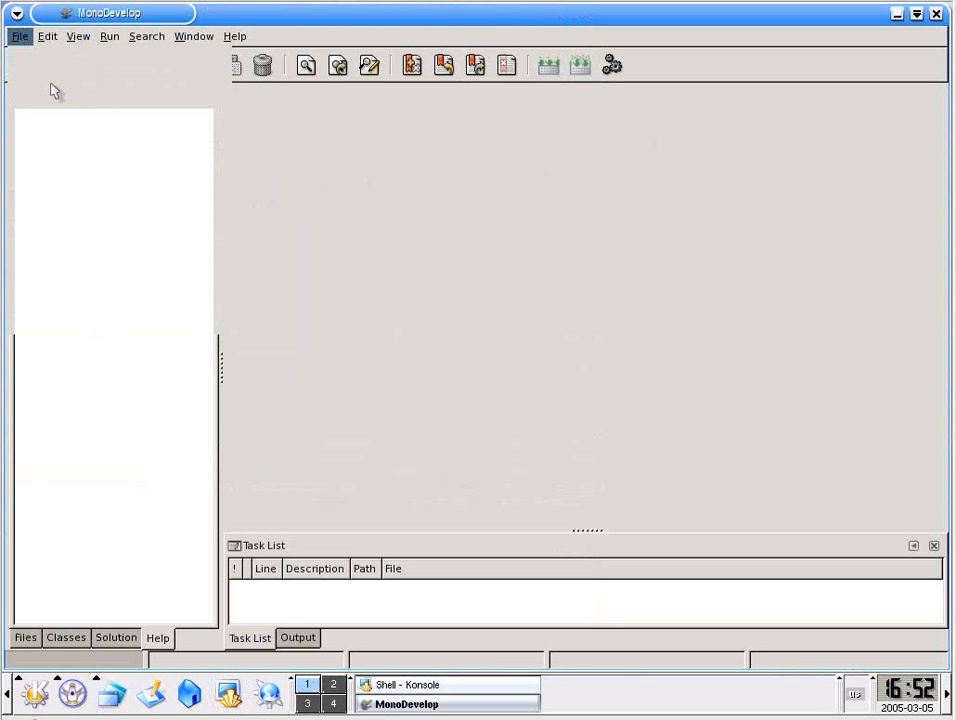
mouse_move(408, 276)
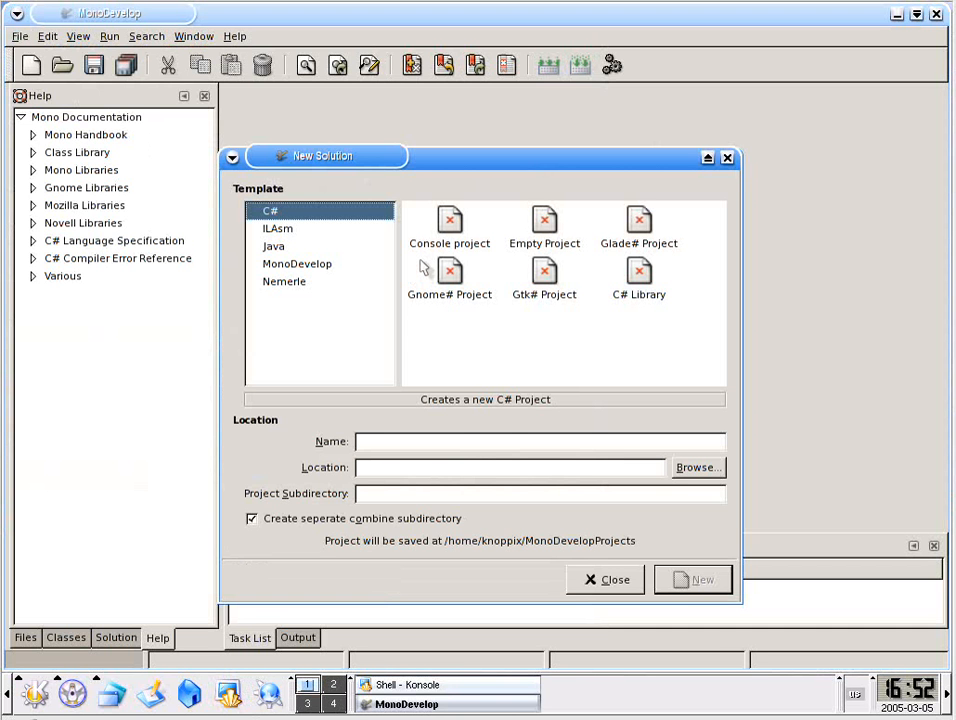
mouse_move(444, 224)
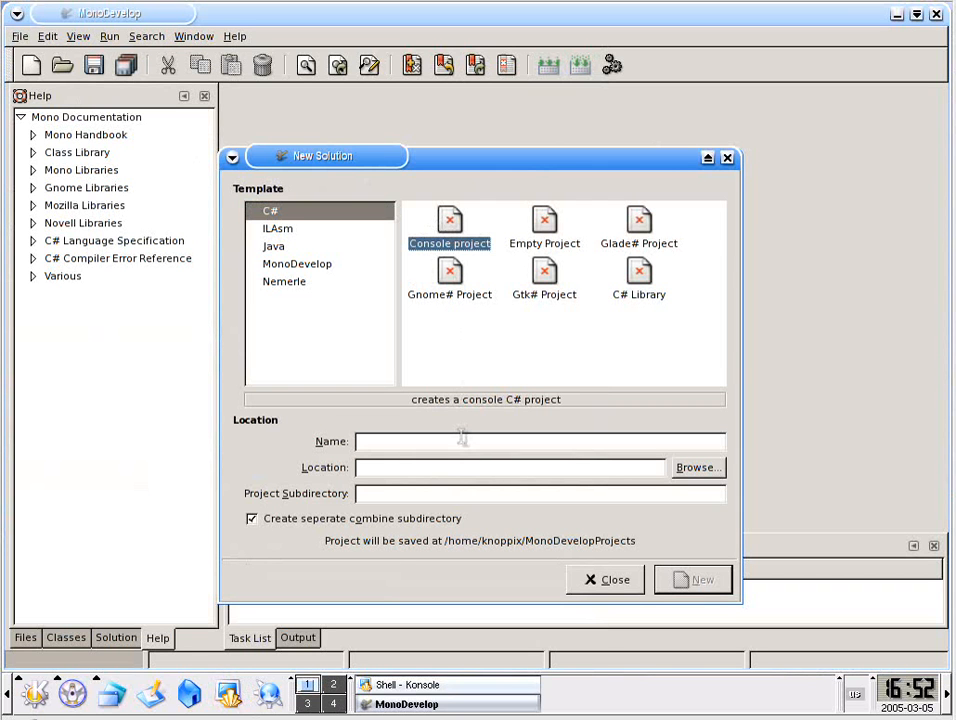
Step: Create a C# Console project named HelloWorld in MonoDevelopProjects/HelloWorld
click(538, 442)
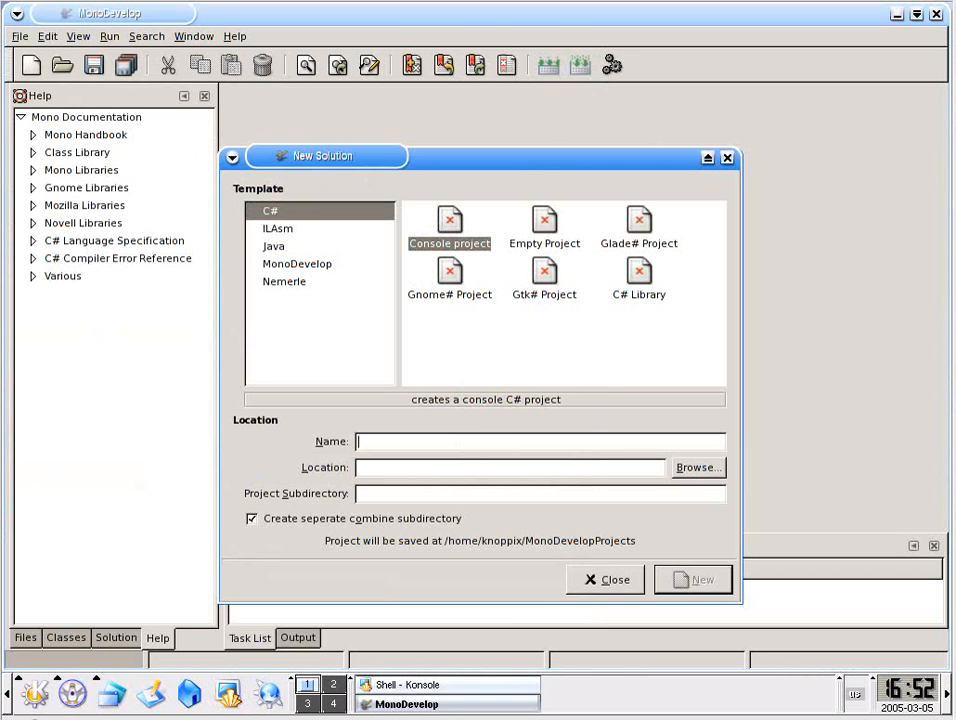
text(HelloWOr)
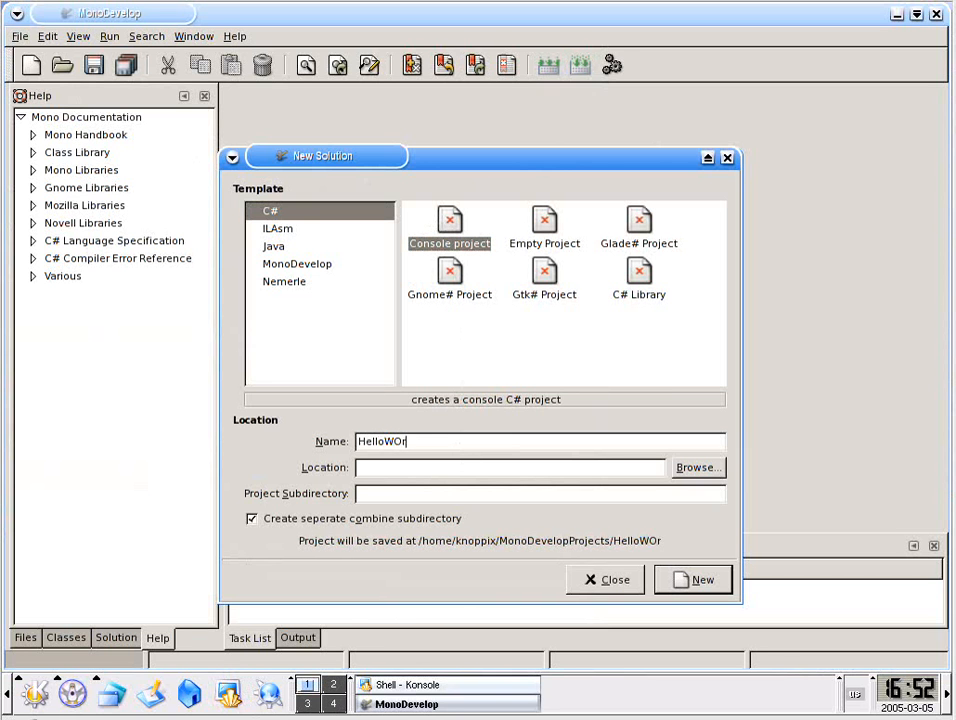
key(BackSpace)
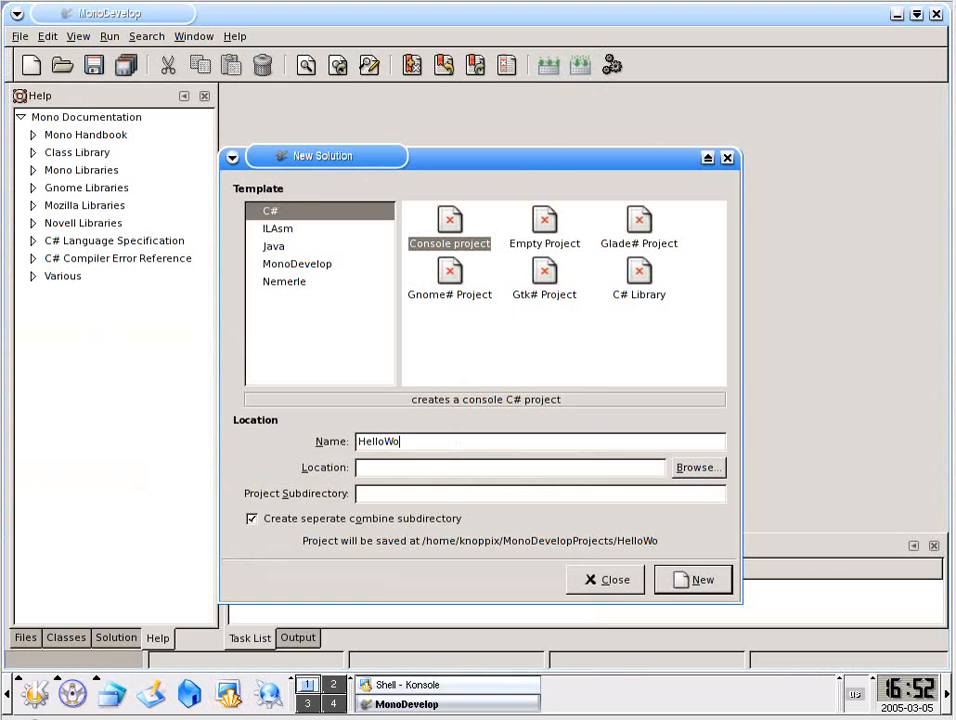
text(rld)
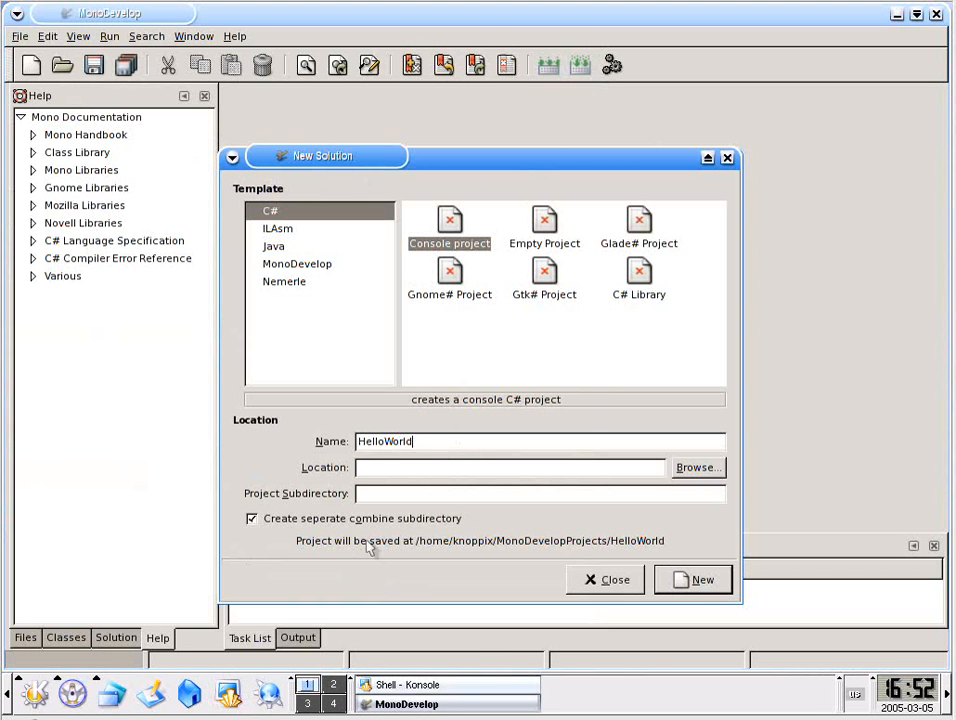
mouse_move(428, 558)
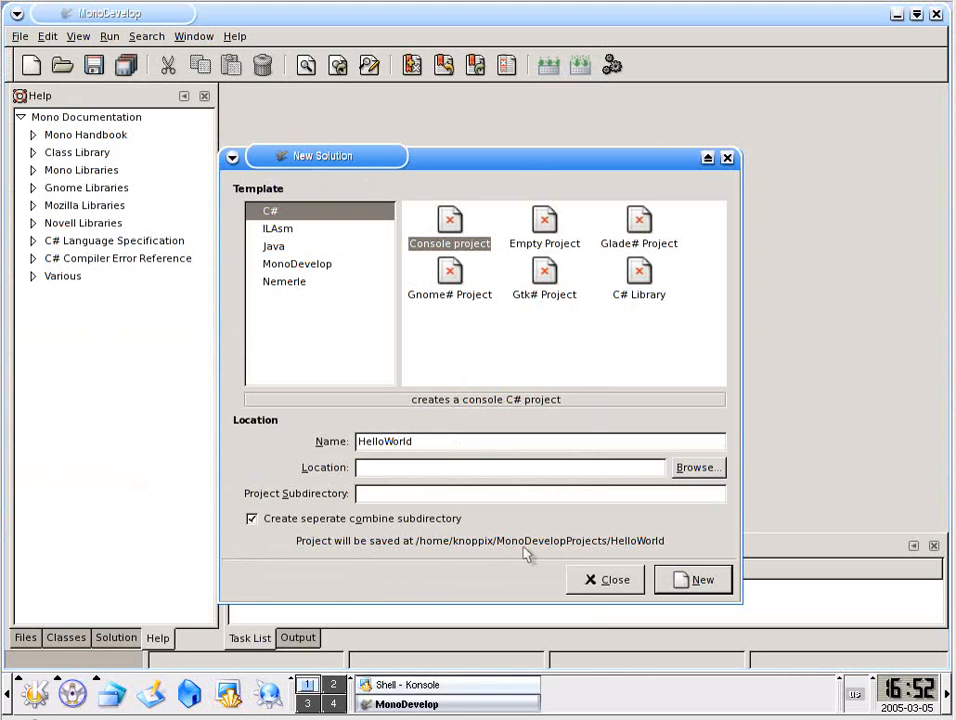
mouse_move(636, 556)
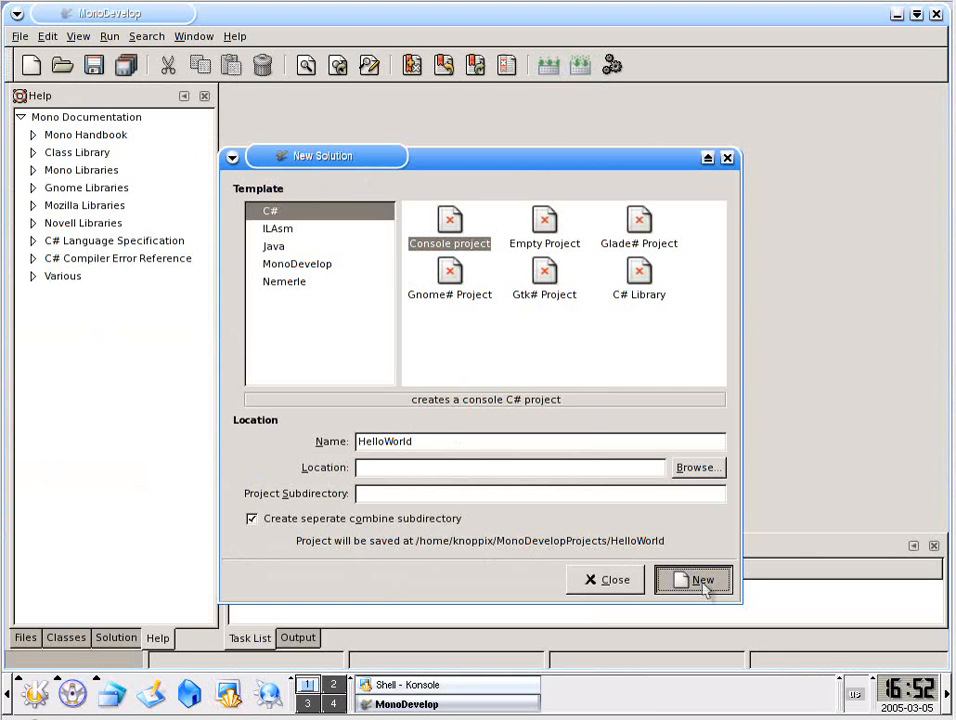
click(694, 580)
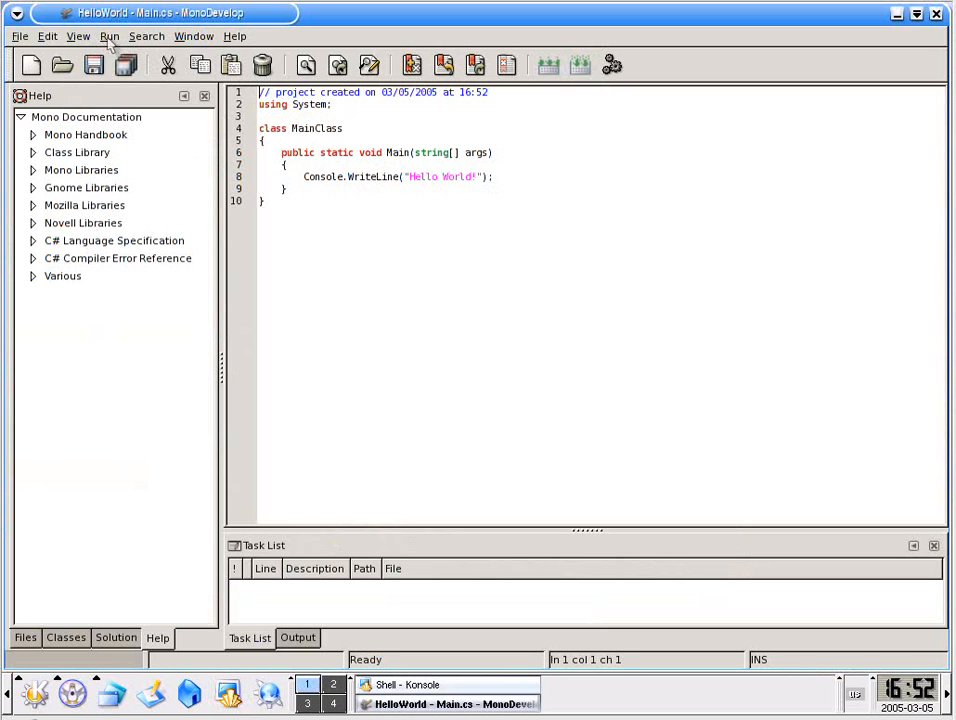
Step: Compile the HelloWorld project with 0 errors and 0 warnings, then start a new Konsole shell
click(108, 36)
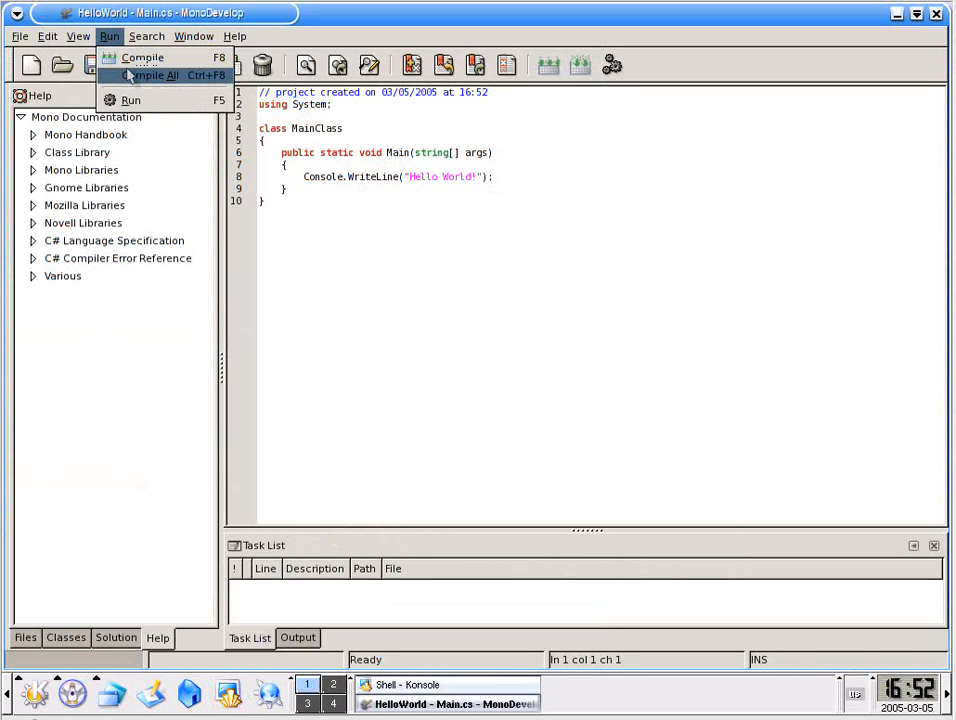
mouse_move(142, 56)
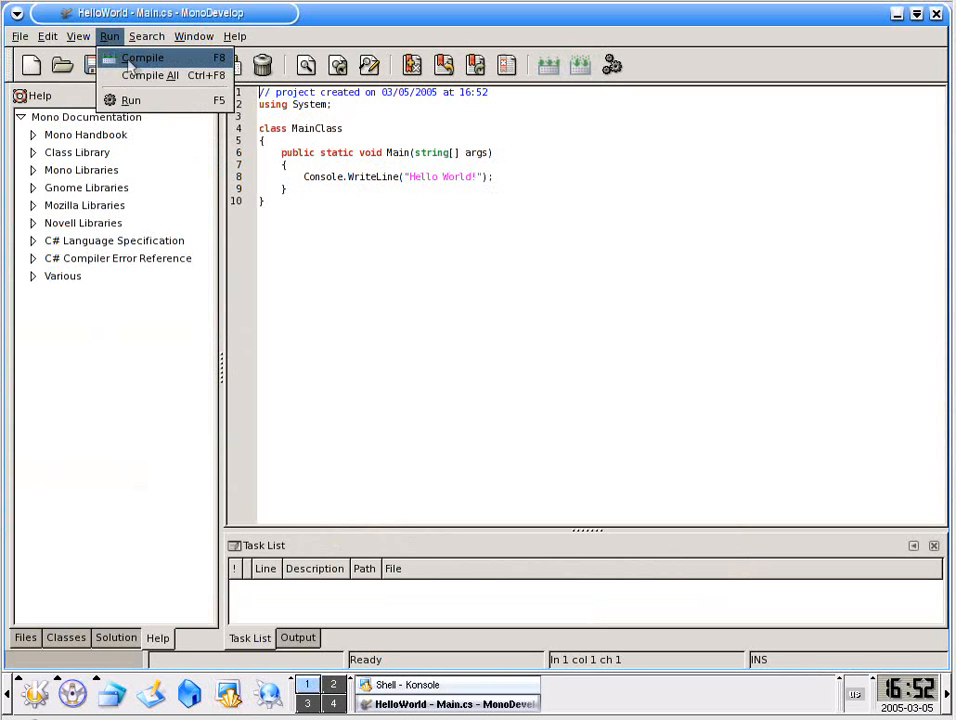
click(142, 56)
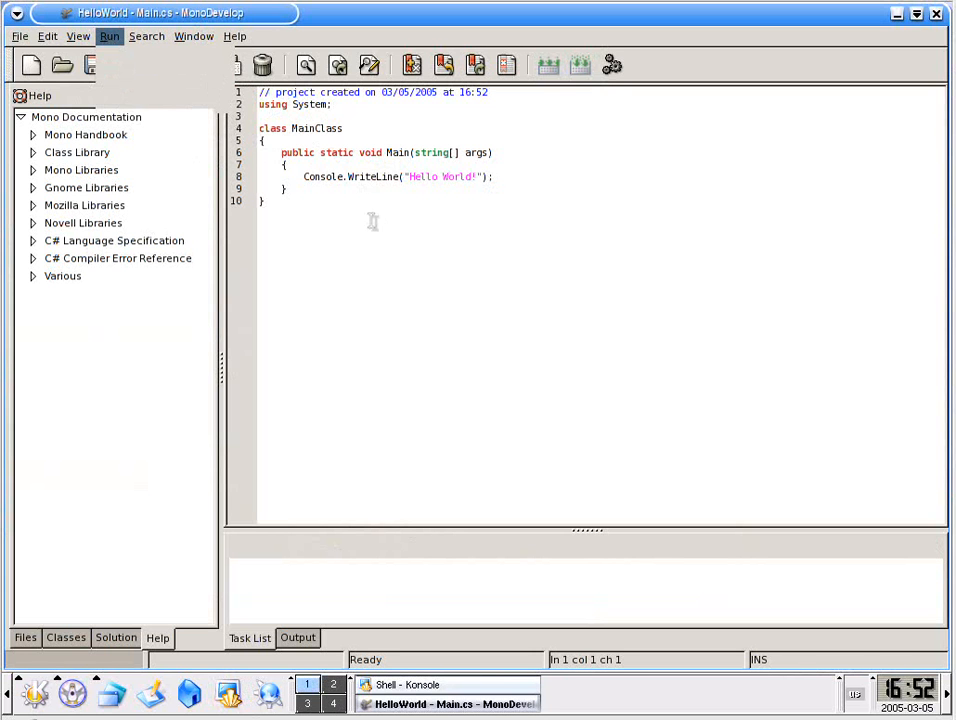
click(108, 36)
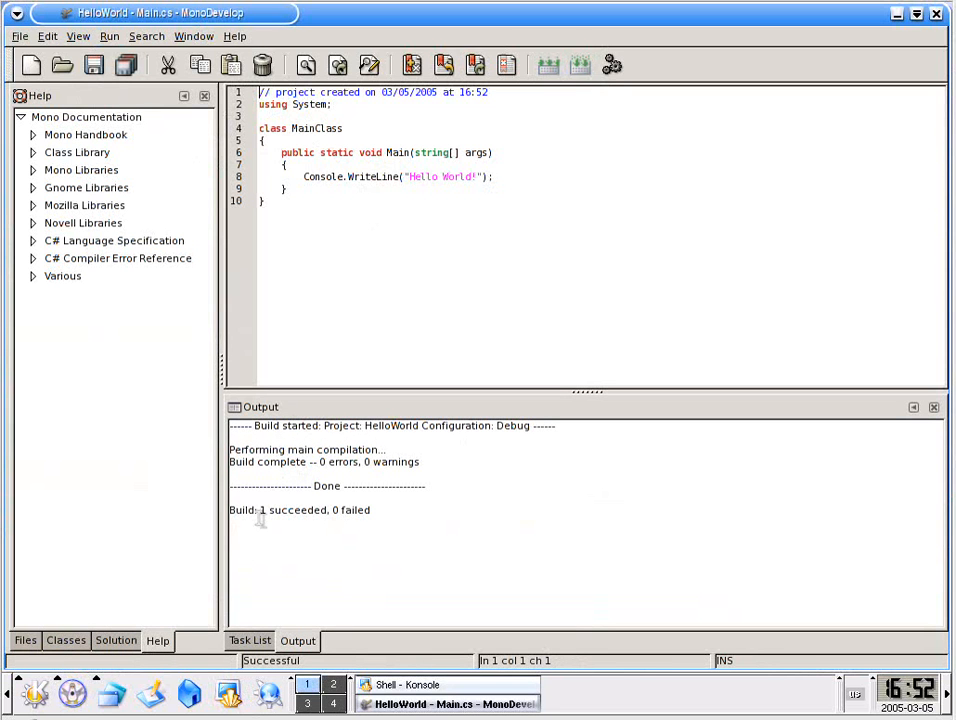
mouse_move(352, 664)
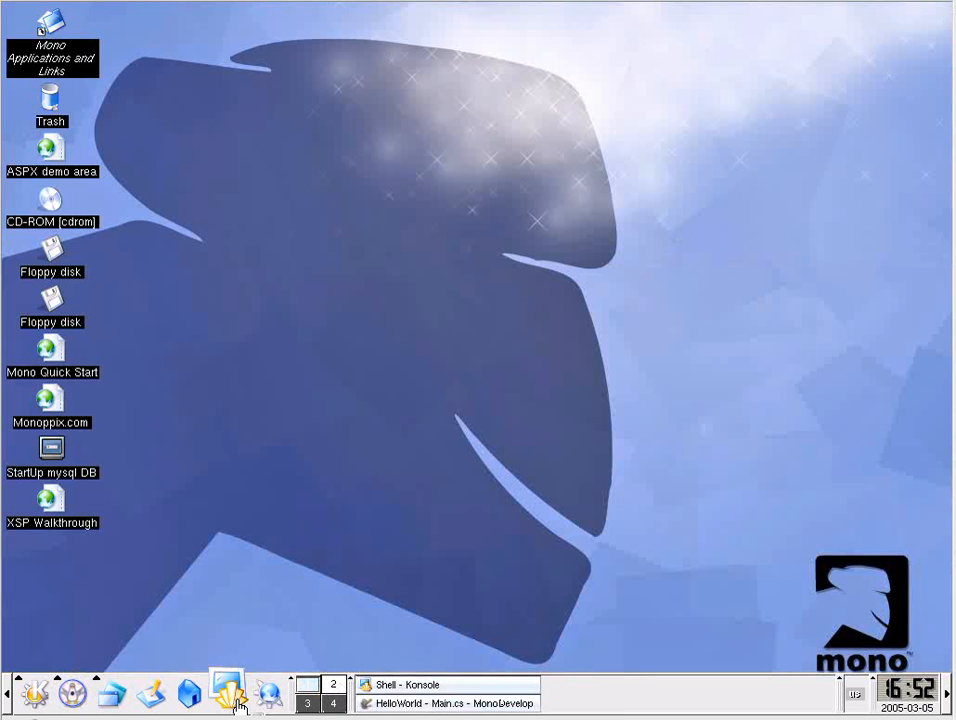
click(228, 692)
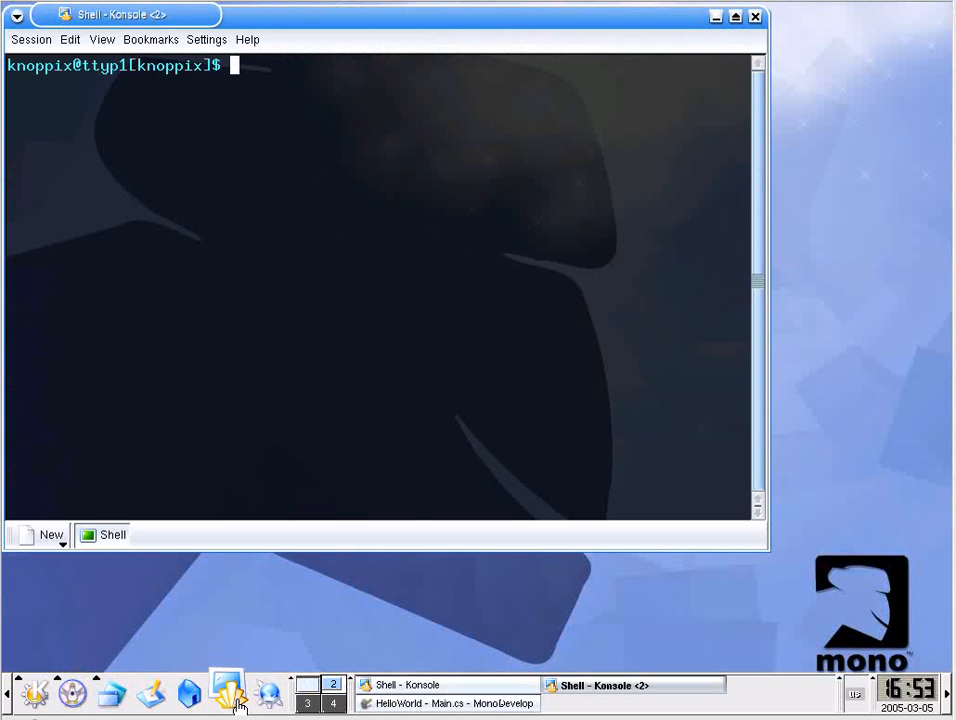
Step: Navigate the shell into MonoDevelopProjects/HelloWorld/bin/Debug and list HelloWorld.exe
text(ls)
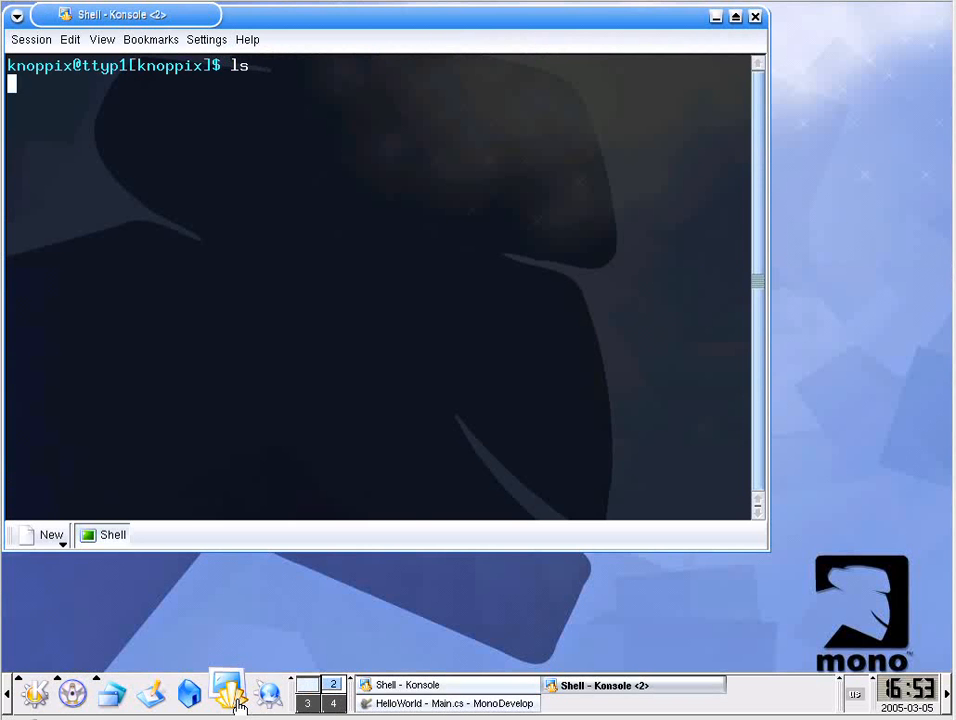
key(Return)
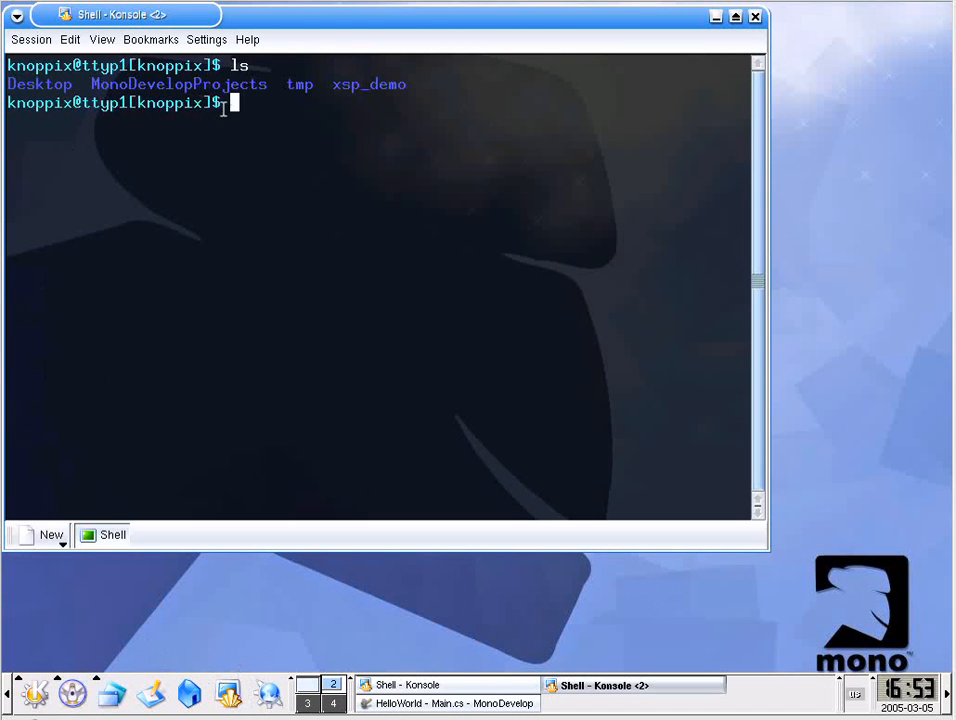
text(cd)
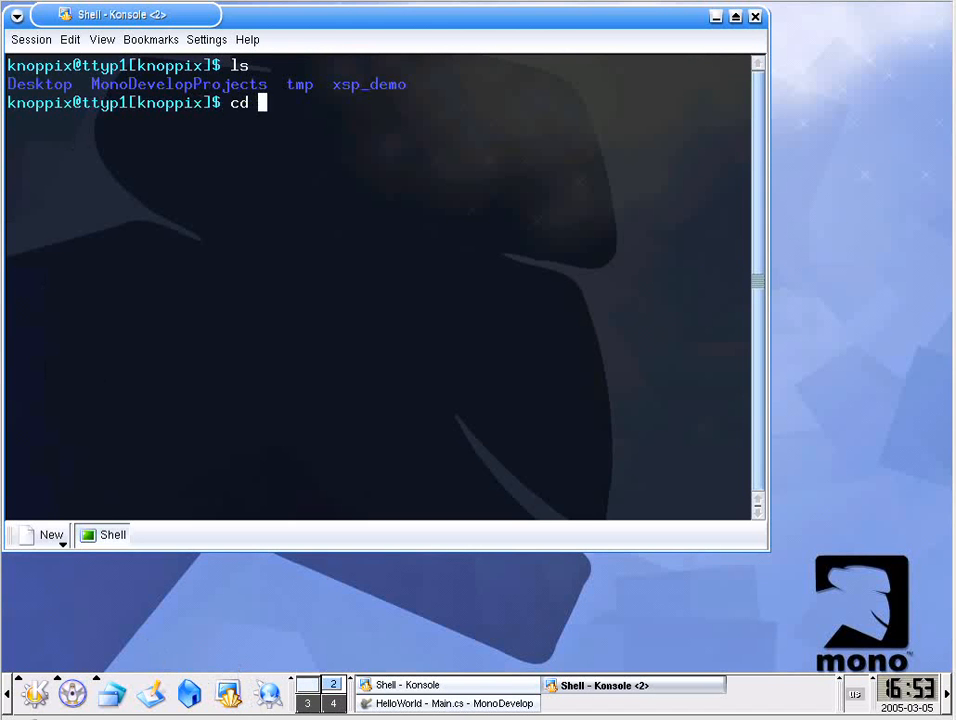
text(MonoDevelopProjects)
text(ls)
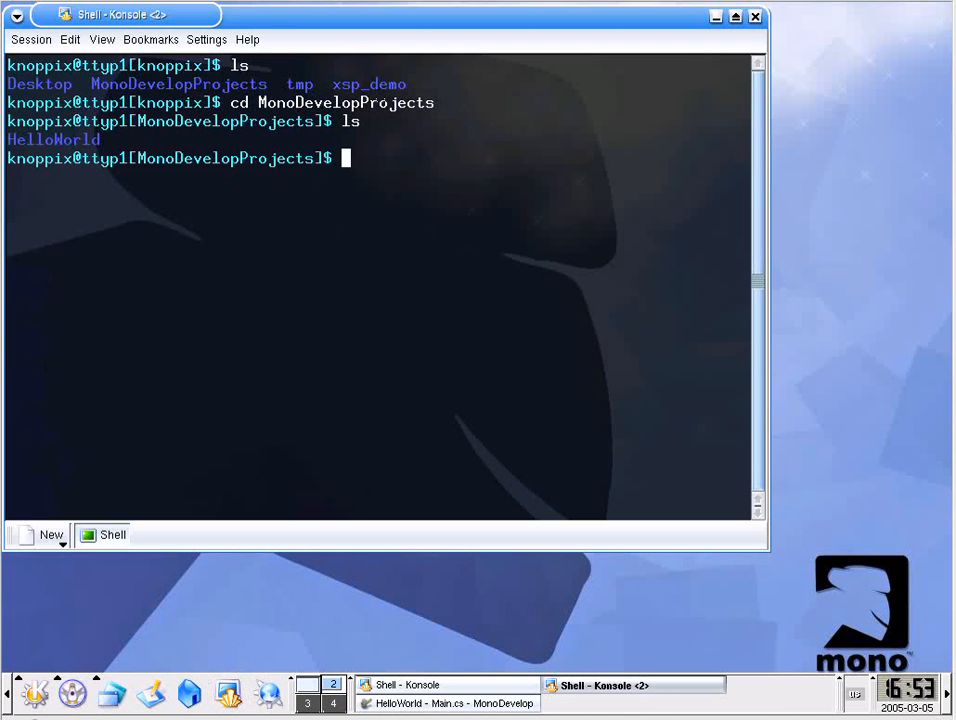
text(cd)
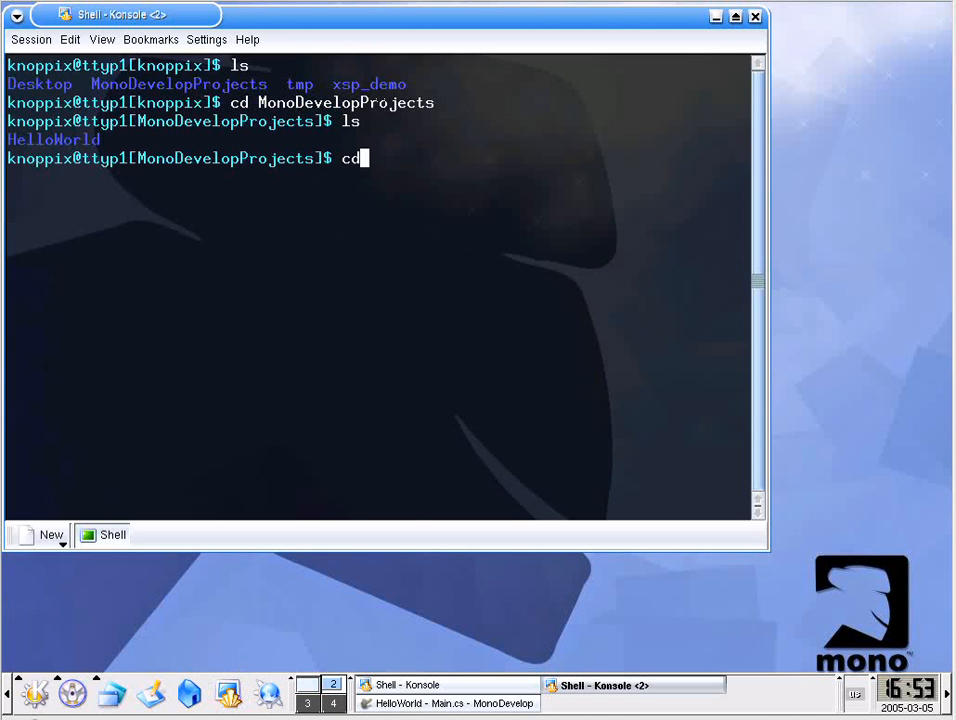
text(HelloWorld)
text(ls)
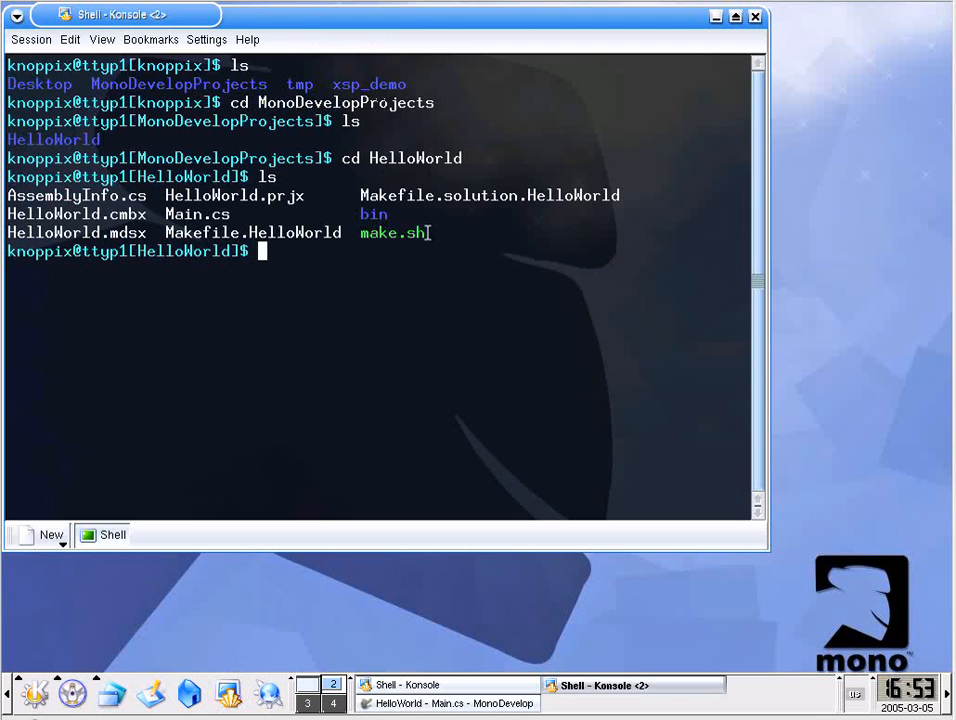
text(cu)
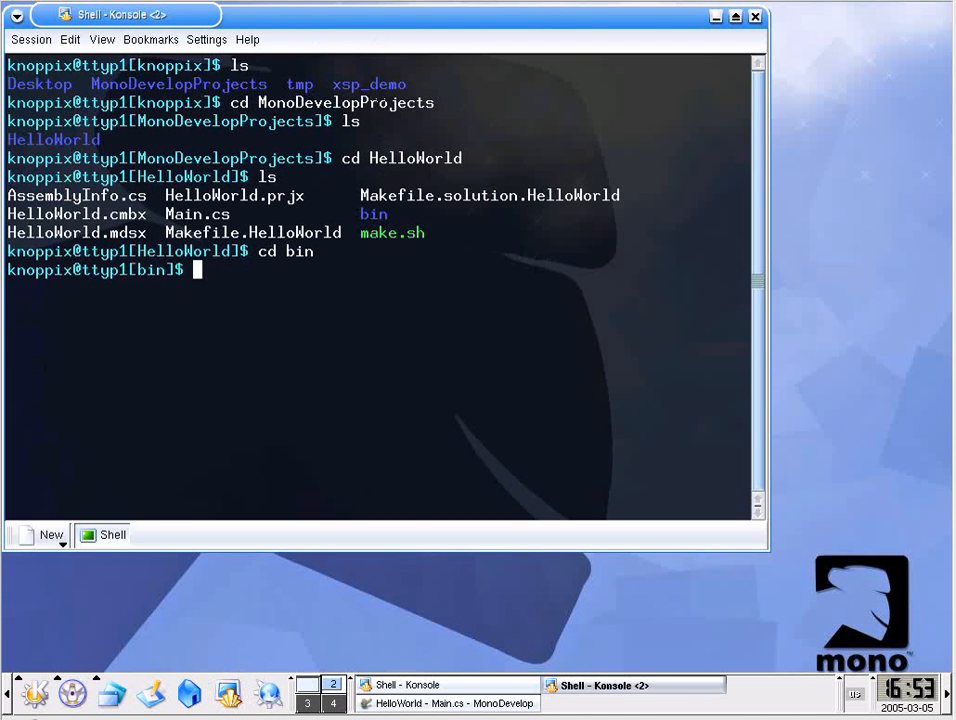
text(ls)
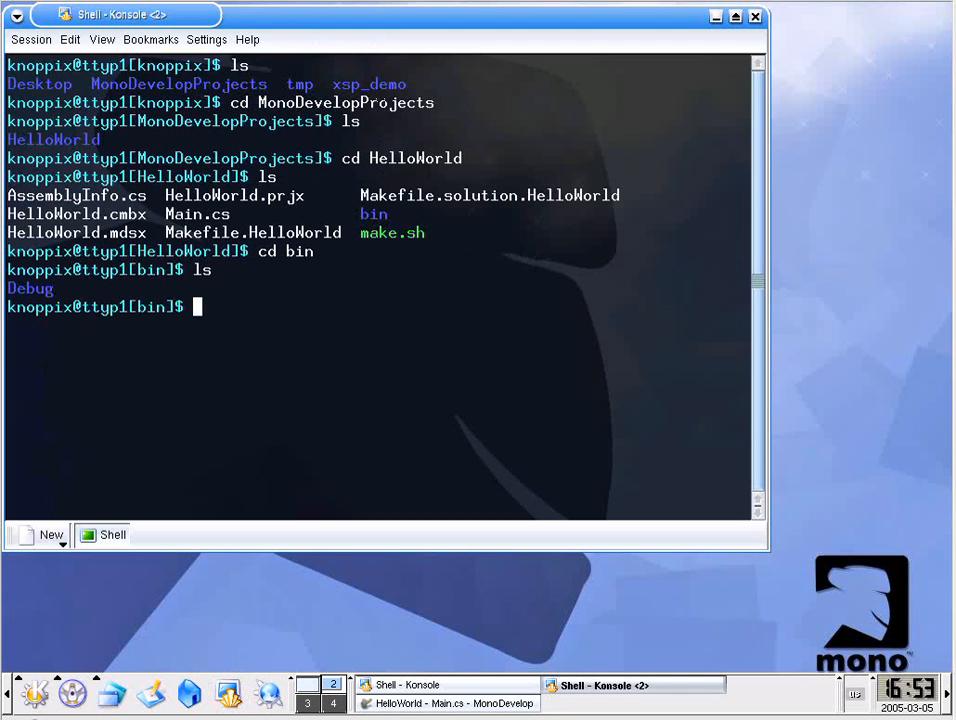
text(cd Debug)
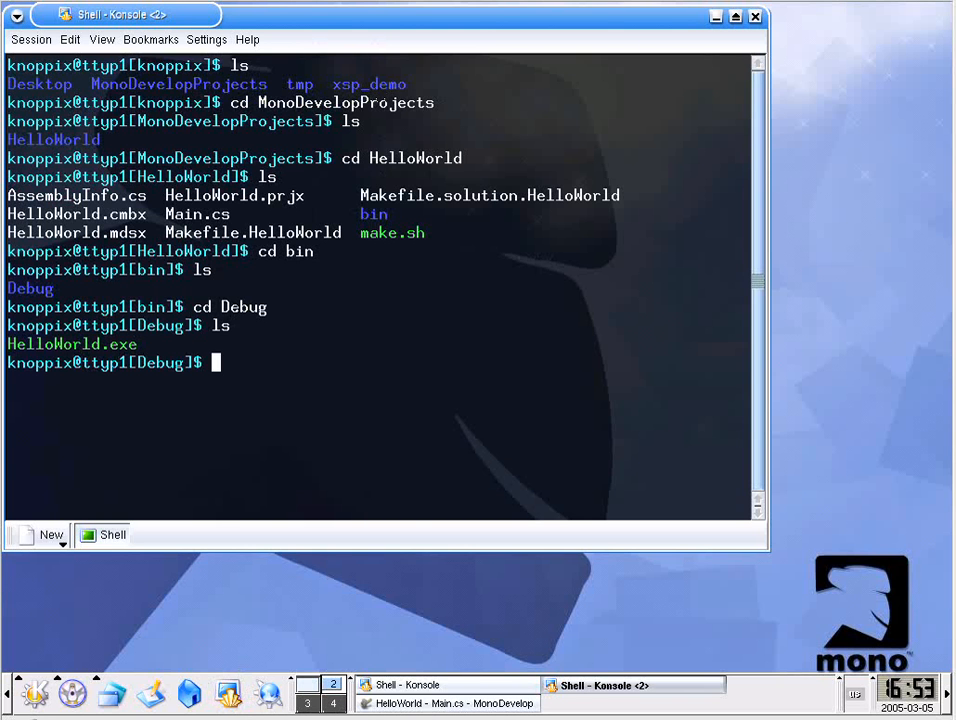
Step: Attempt to run HelloWorld.exe directly, which fails
text(He)
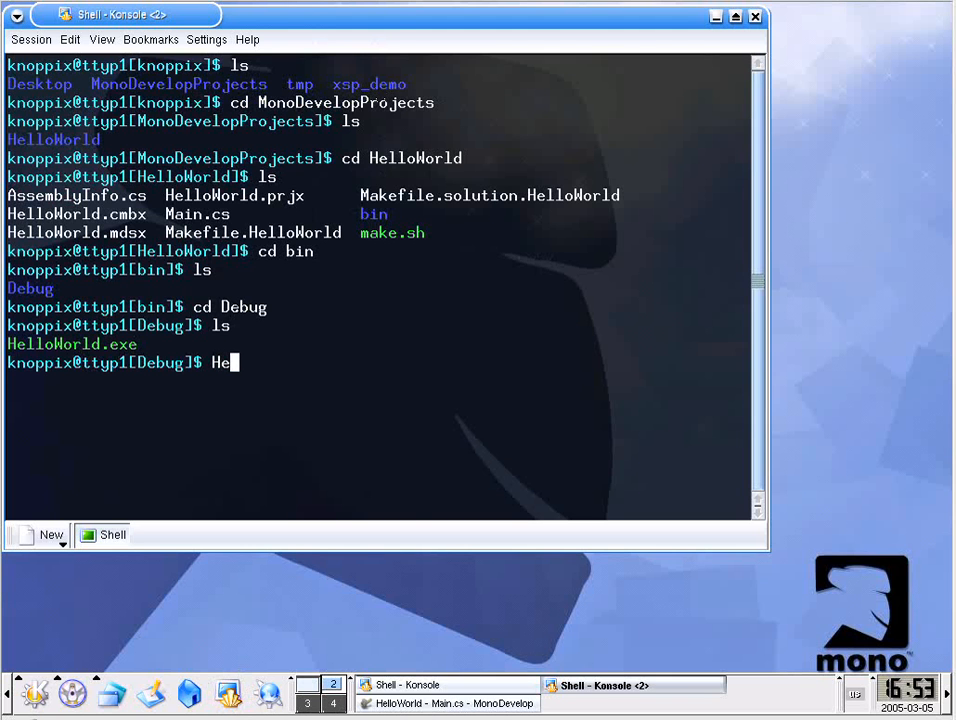
text(lloWorld)
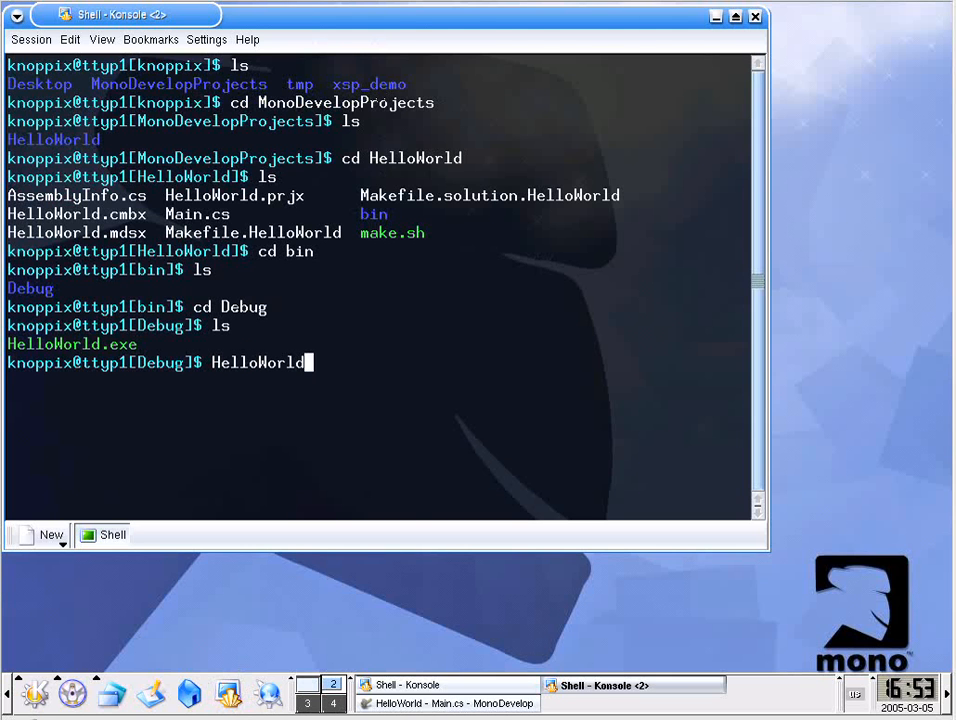
text(.exe)
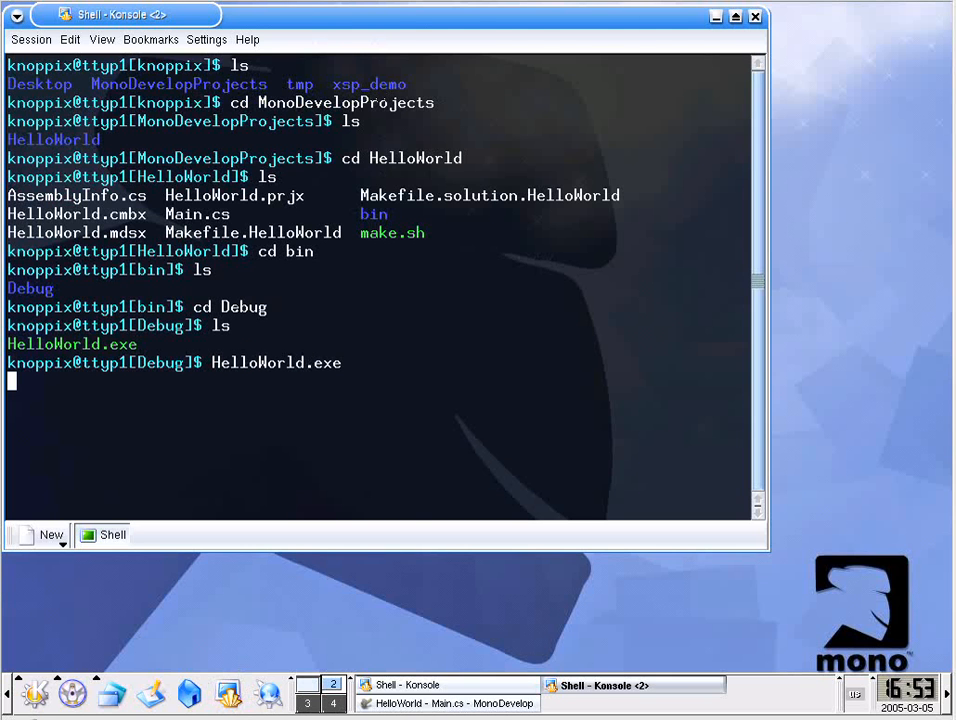
key(Return)
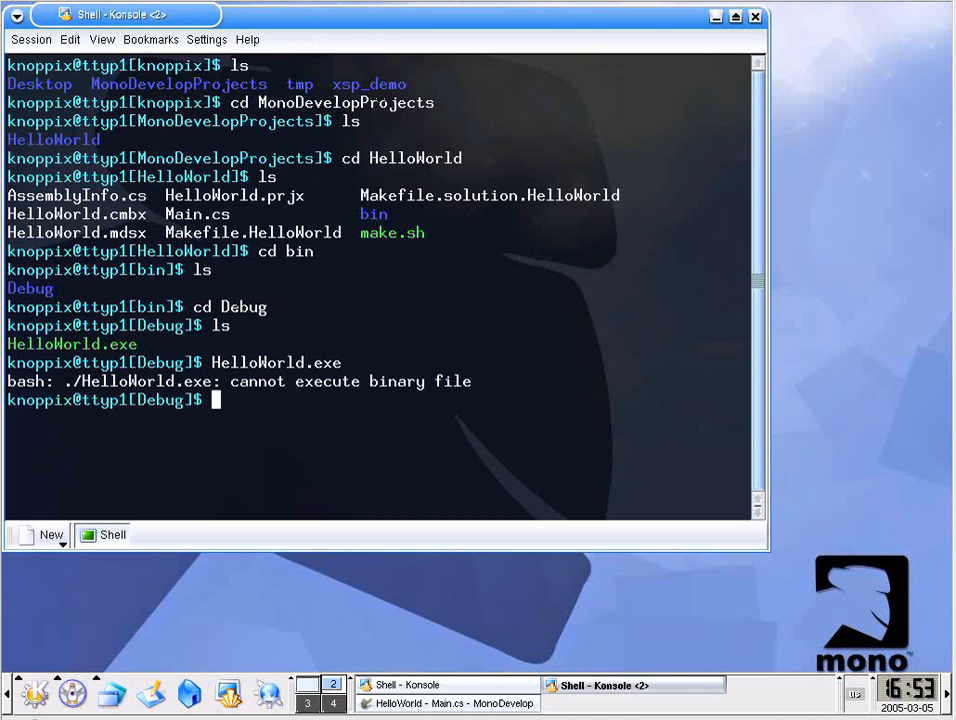
Step: Run mono HelloWorld.exe so the terminal prints Hello World!
text(mono)
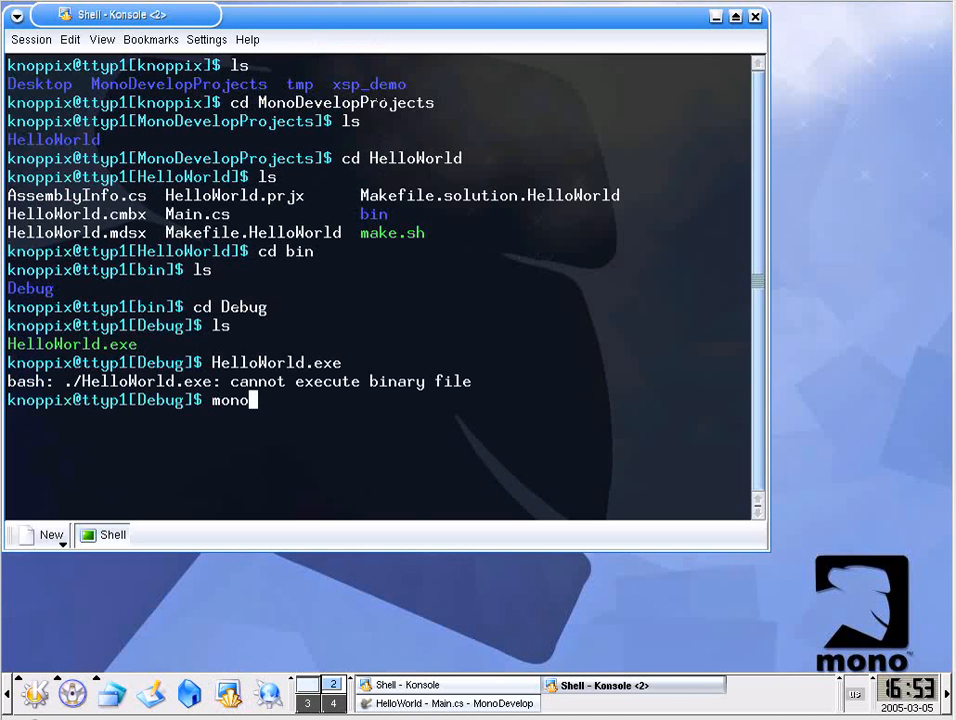
text(" ")
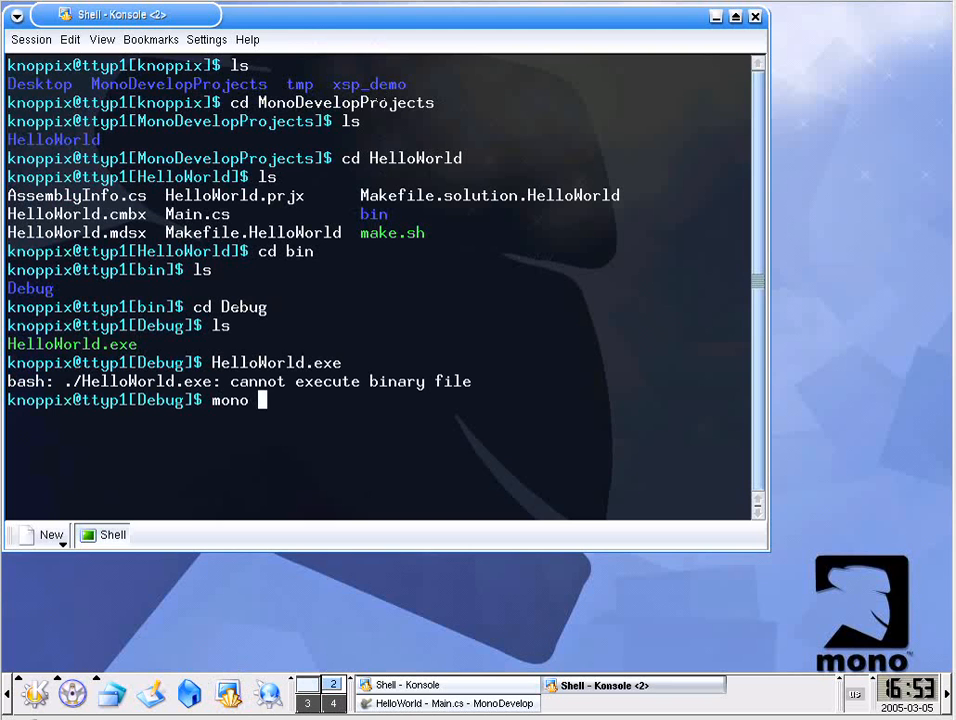
text(HelloWorld.exe)
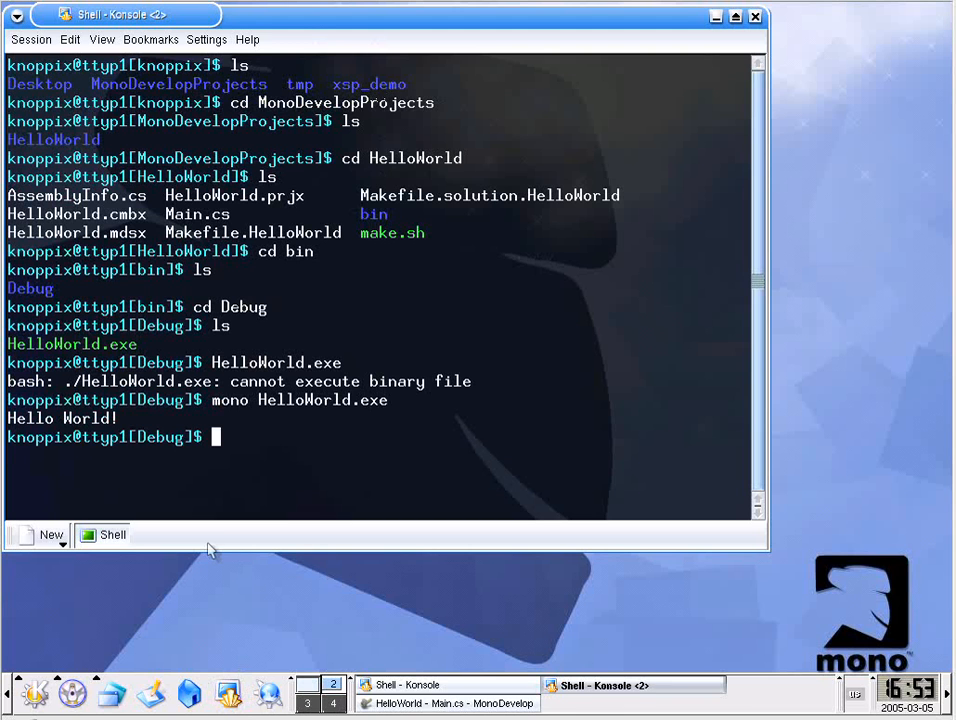
mouse_move(136, 482)
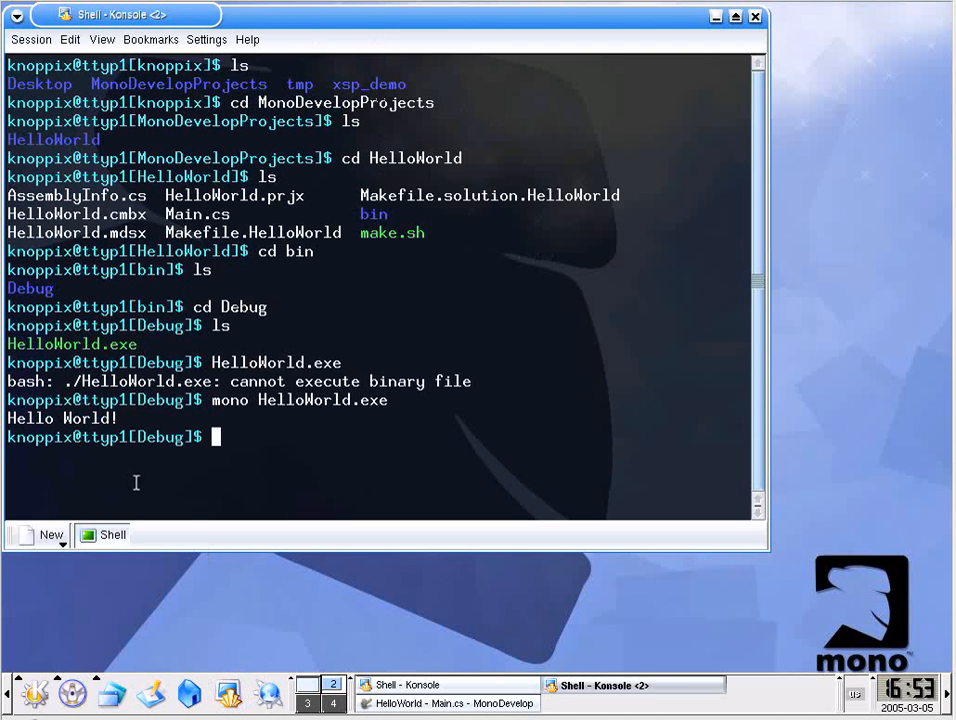
double_click(32, 418)
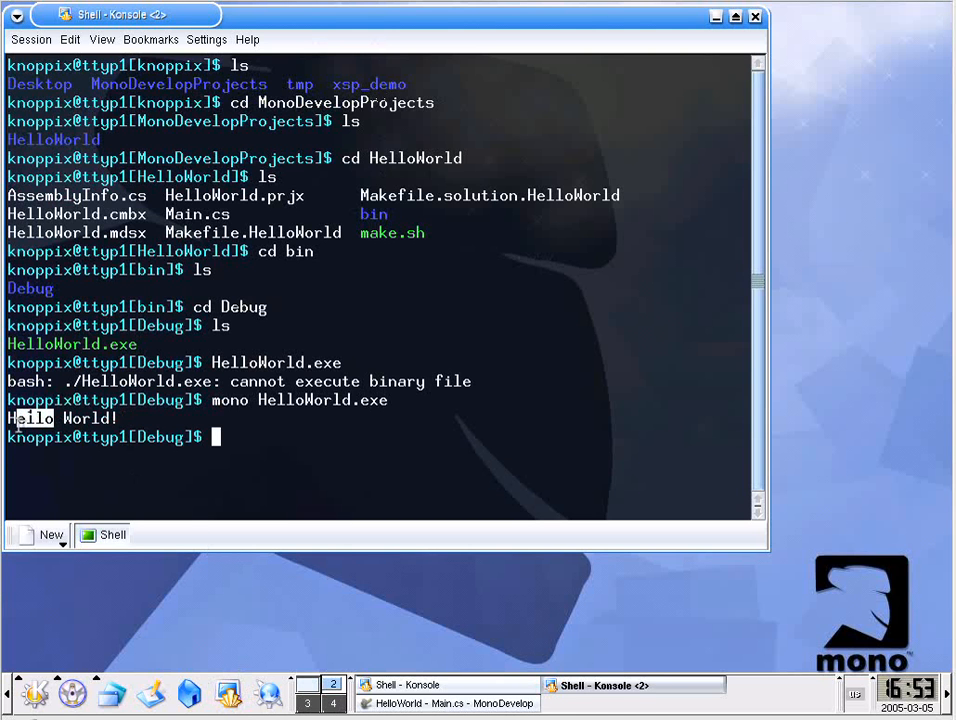
mouse_move(136, 492)
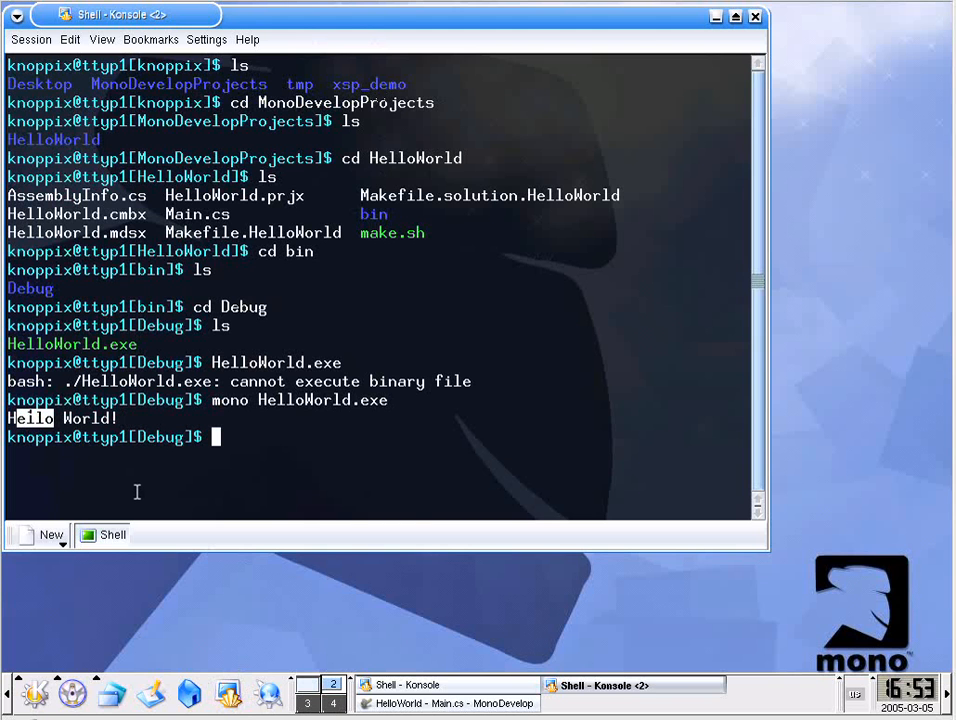